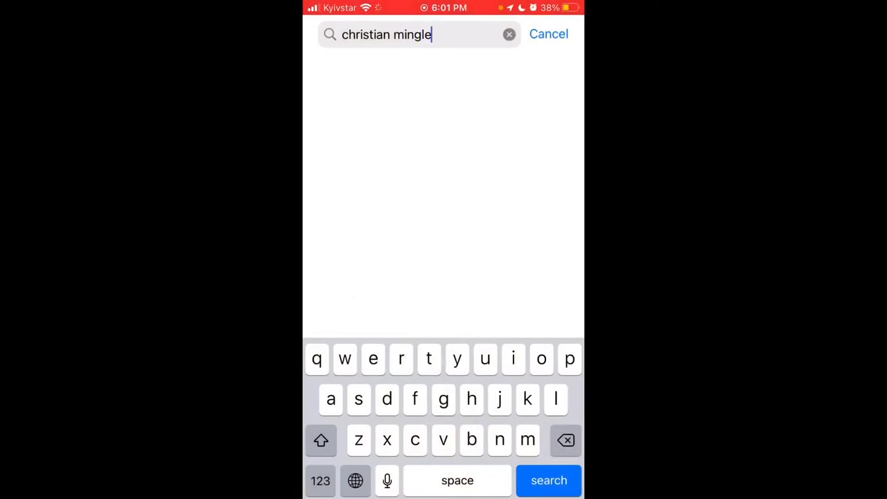
# Search the App Store for 'christian mingle' and launch the app to its member feed
pyautogui.click(549, 479)
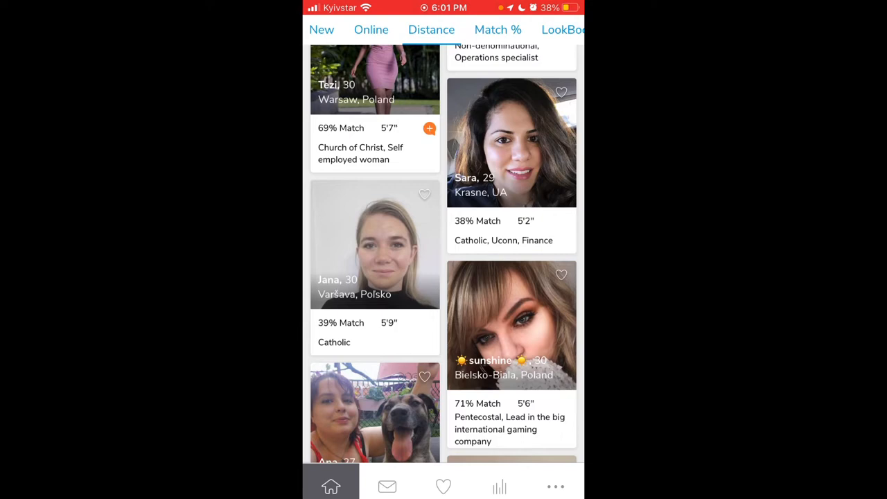
# Scroll through the Distance-sorted members, then switch Browse to the New members feed
pyautogui.scroll(-3)
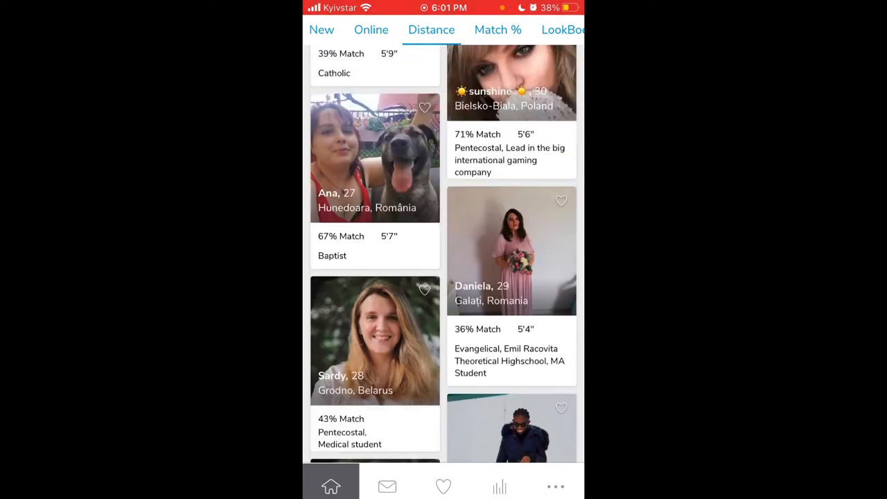
pyautogui.scroll(-3)
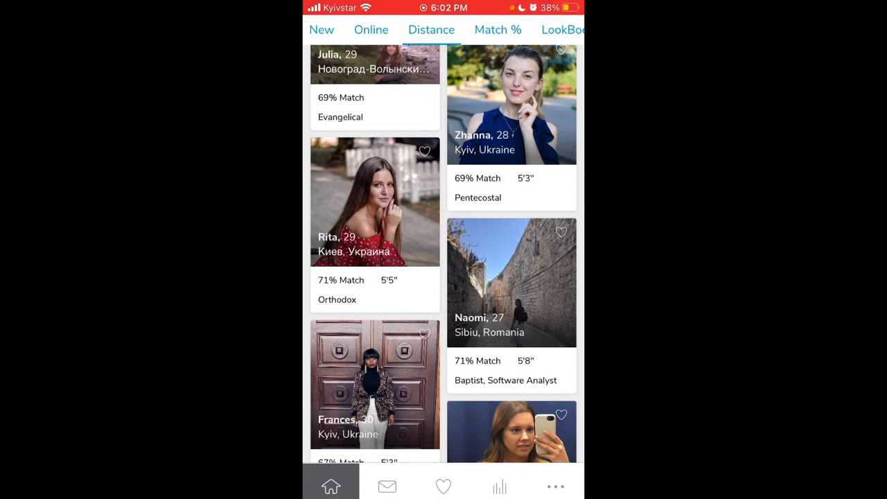
pyautogui.scroll(-3)
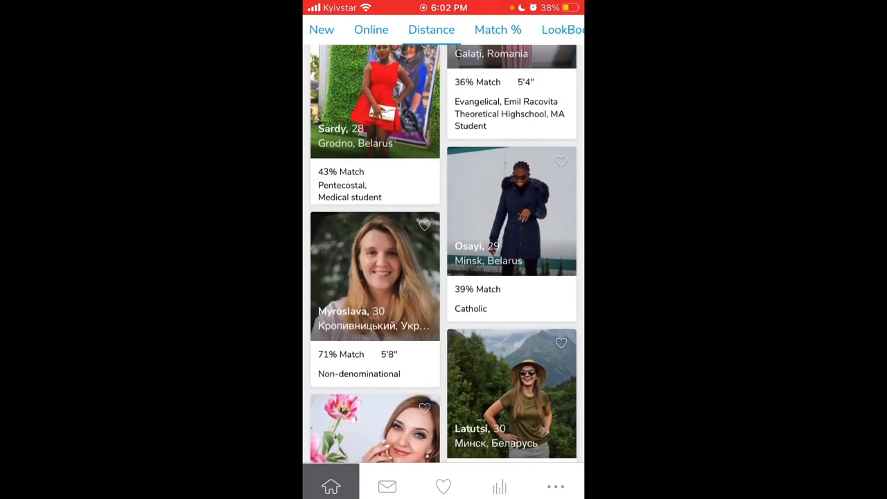
pyautogui.scroll(-3)
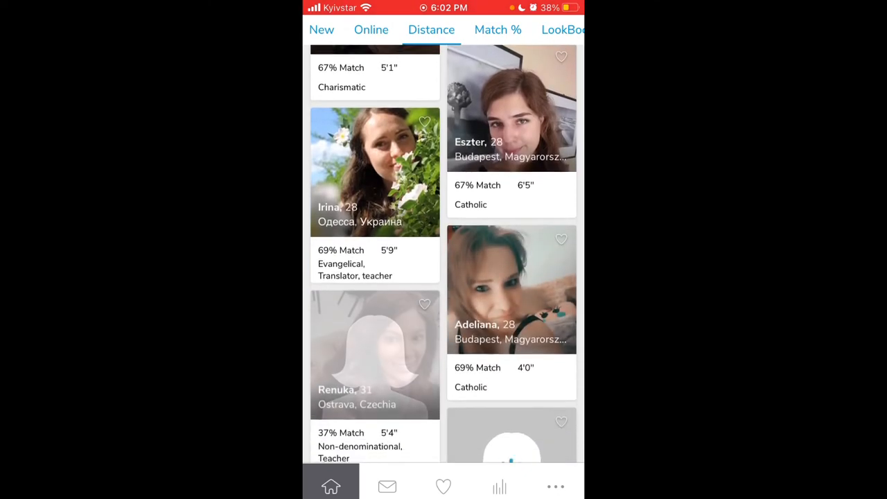
pyautogui.scroll(-3)
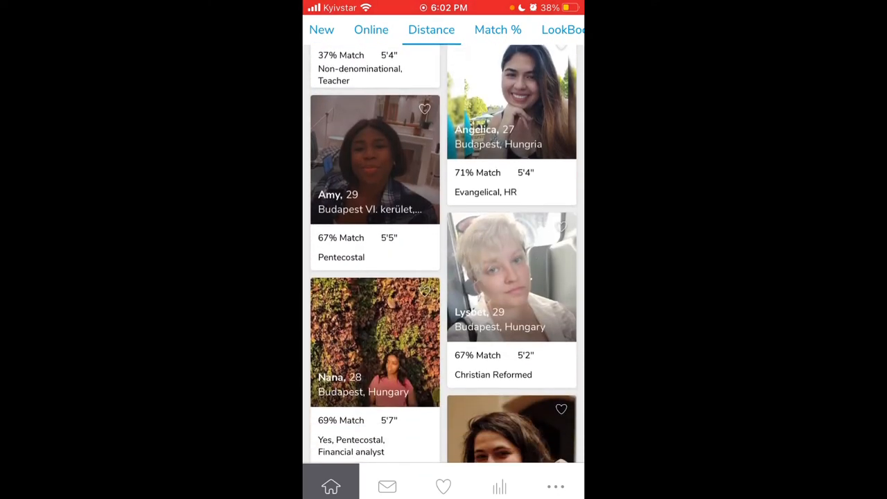
pyautogui.scroll(-3)
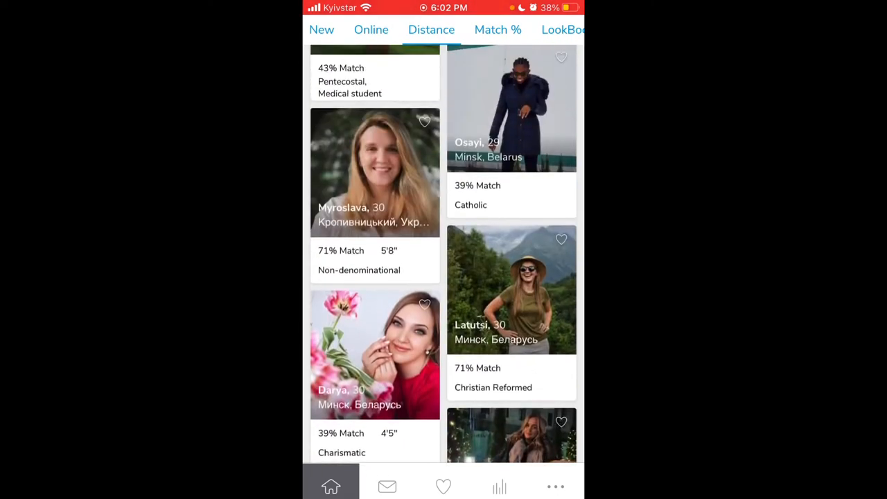
pyautogui.scroll(-3)
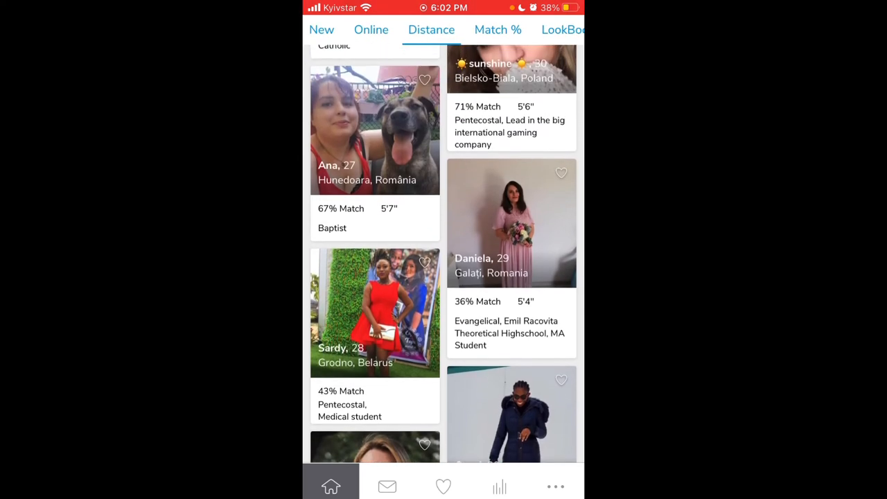
pyautogui.click(321, 29)
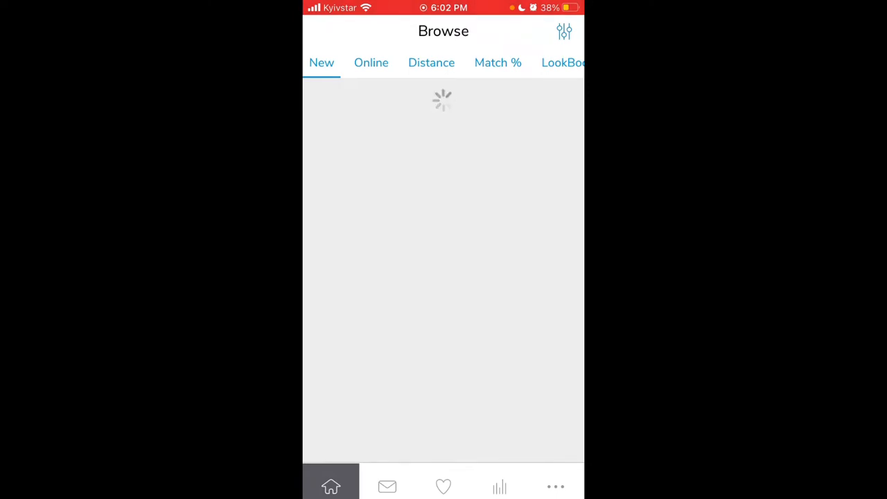
# Switch through the Online and Distance feeds, then settle on the Match % ranking
pyautogui.click(371, 62)
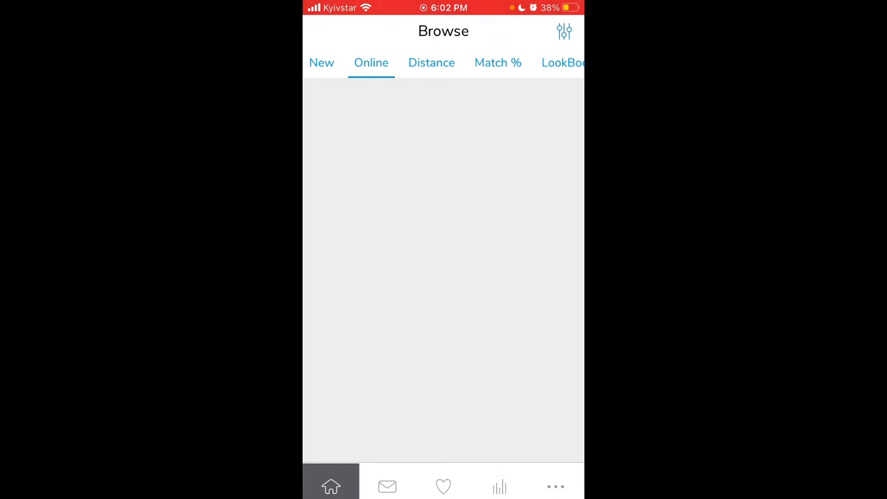
pyautogui.click(431, 63)
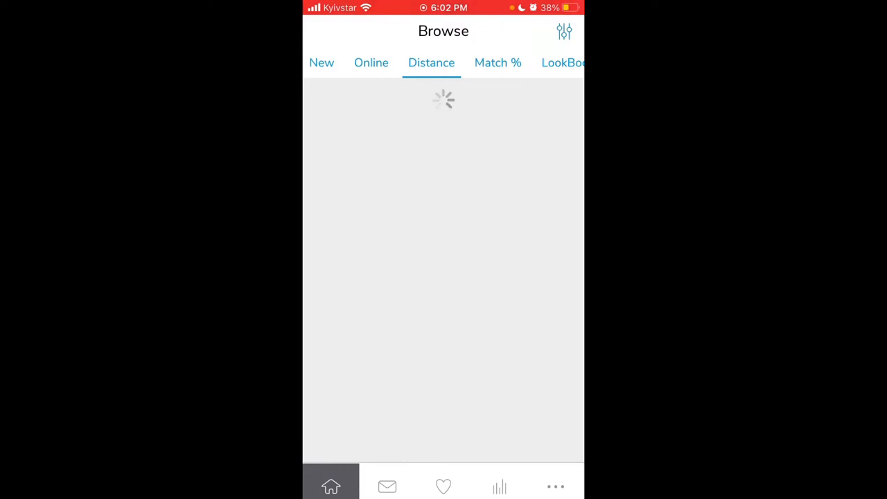
pyautogui.click(498, 62)
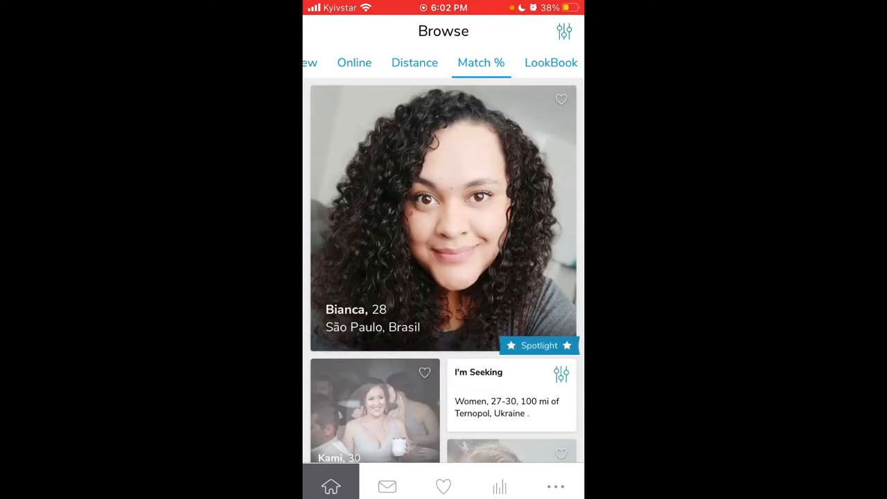
pyautogui.scroll(-3)
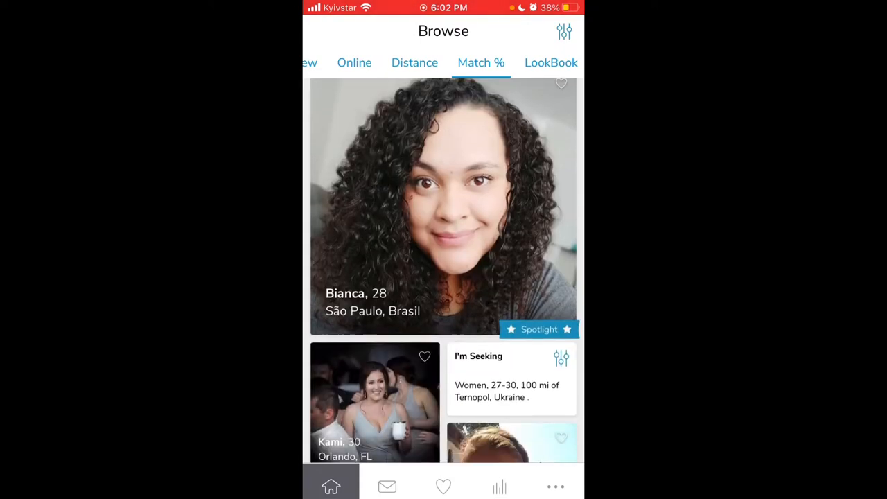
pyautogui.scroll(-3)
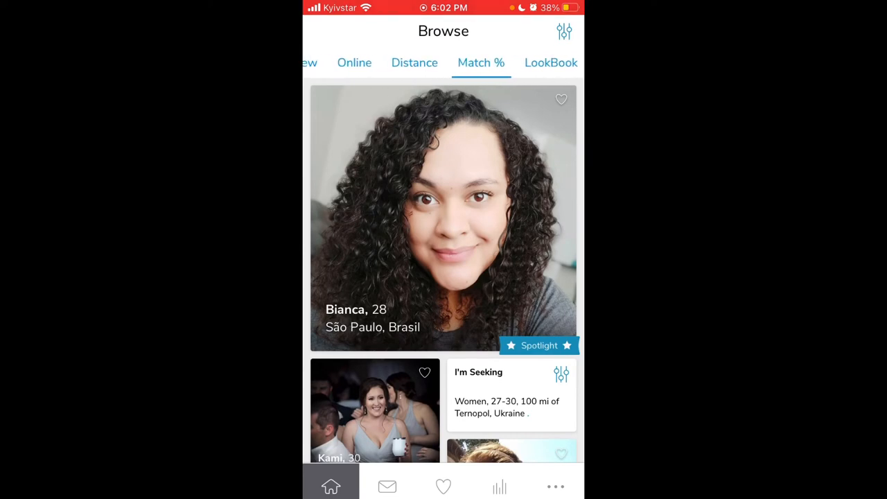
# Review discovery preferences, including distance Within 500+ miles and the advanced fields, then return to Browse
pyautogui.click(564, 31)
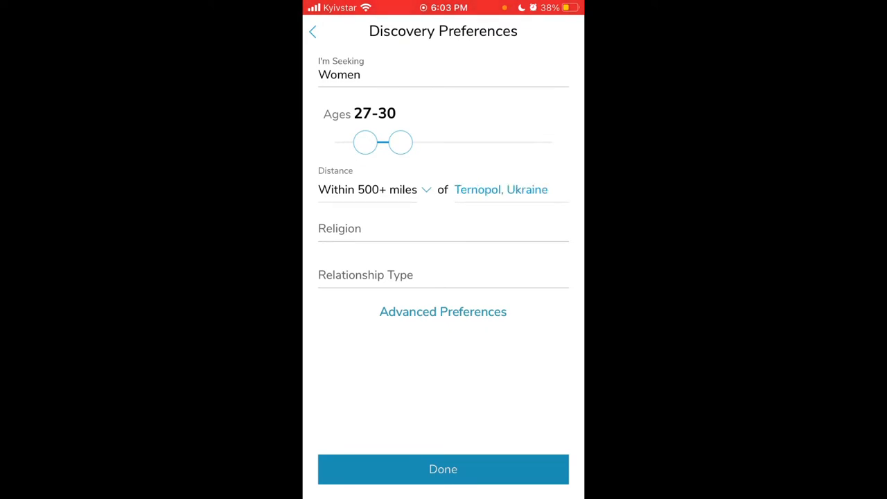
pyautogui.click(443, 310)
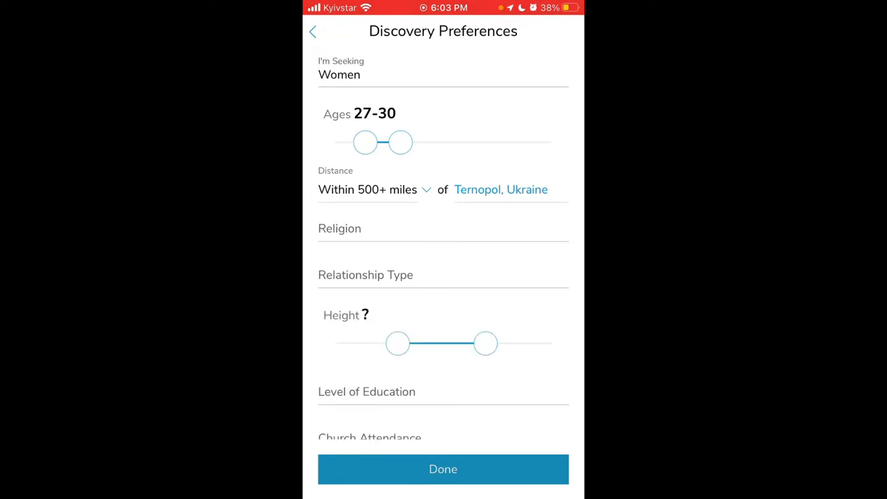
pyautogui.scroll(-3)
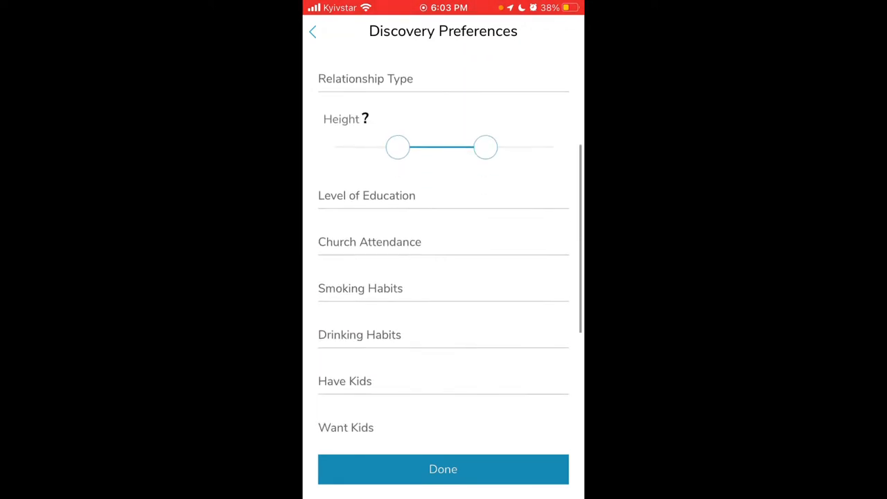
pyautogui.scroll(-3)
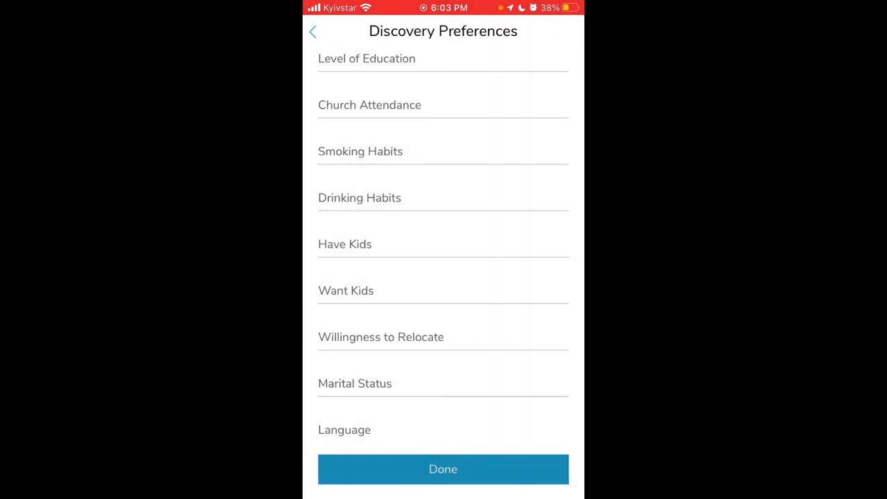
pyautogui.scroll(-3)
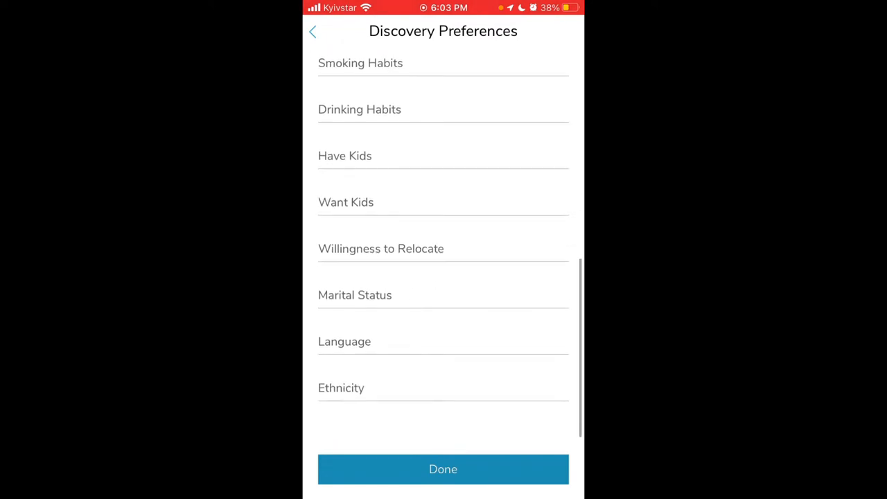
pyautogui.click(444, 469)
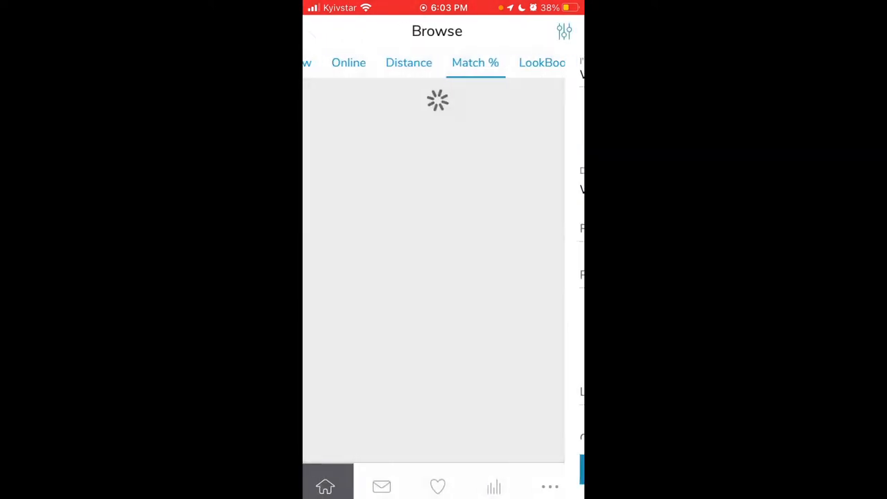
# Check the empty Messages inbox, accept the financial safety pledge, and view today's Match Summary
pyautogui.click(382, 486)
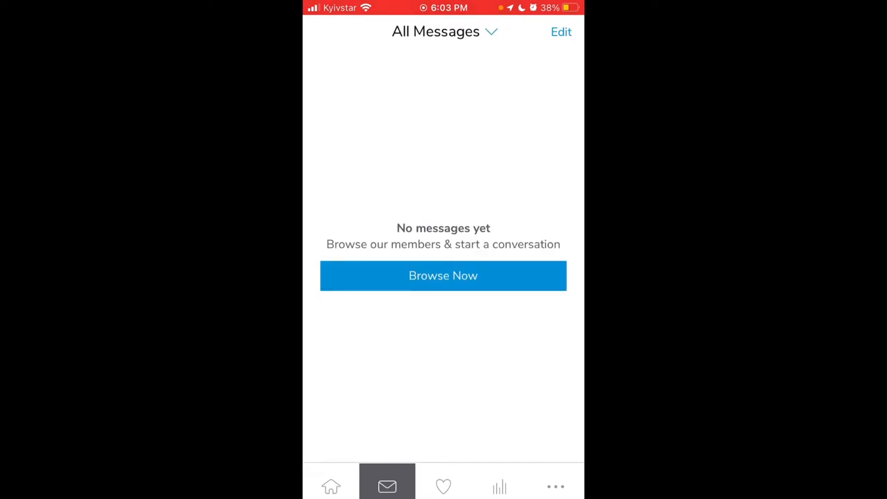
pyautogui.click(444, 274)
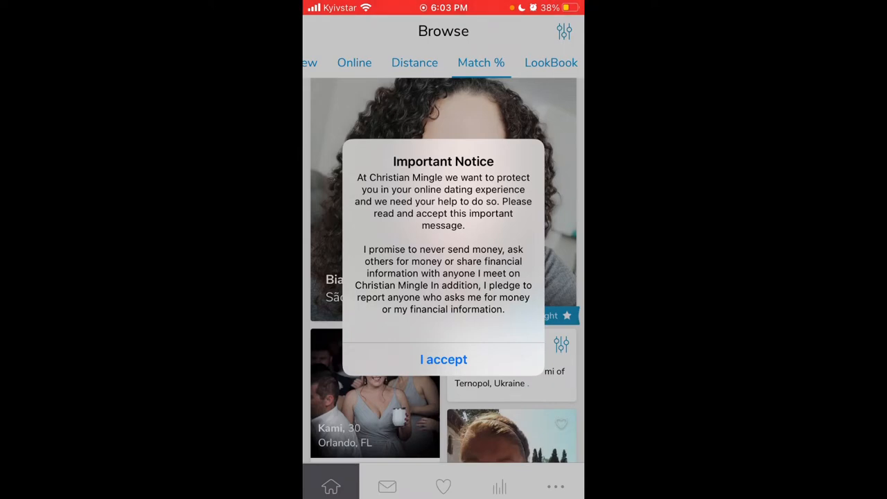
pyautogui.click(444, 359)
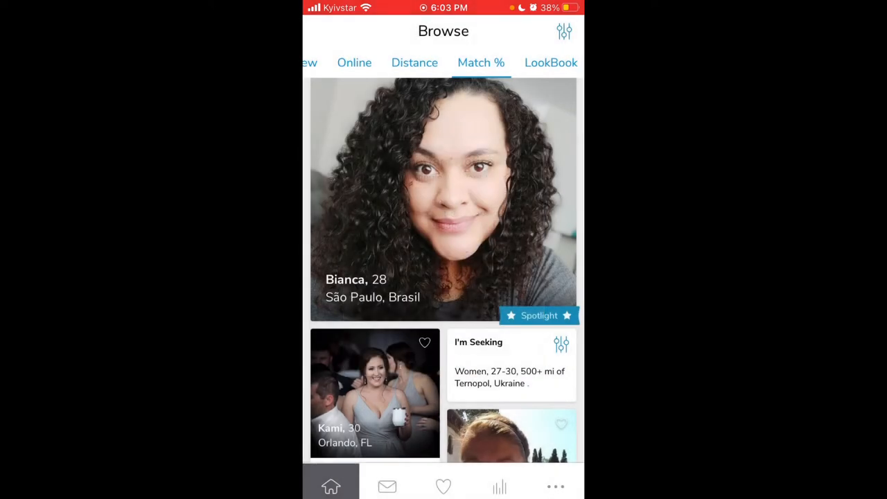
pyautogui.scroll(-3)
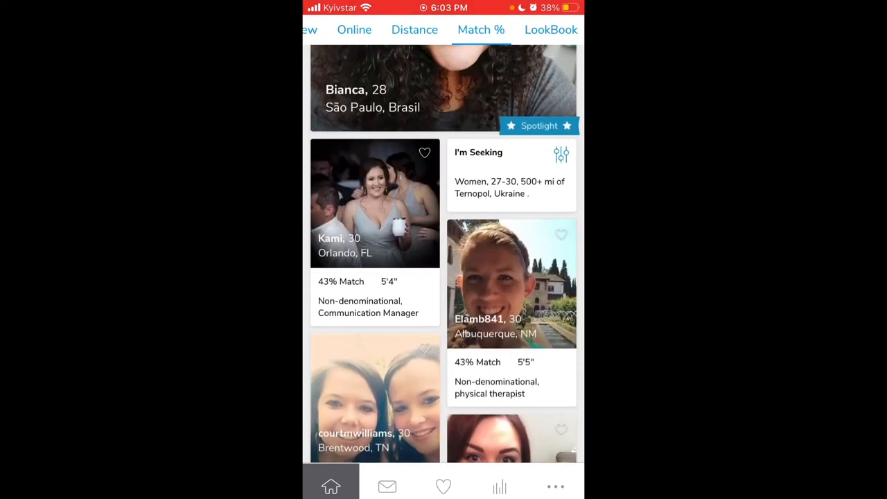
pyautogui.click(443, 485)
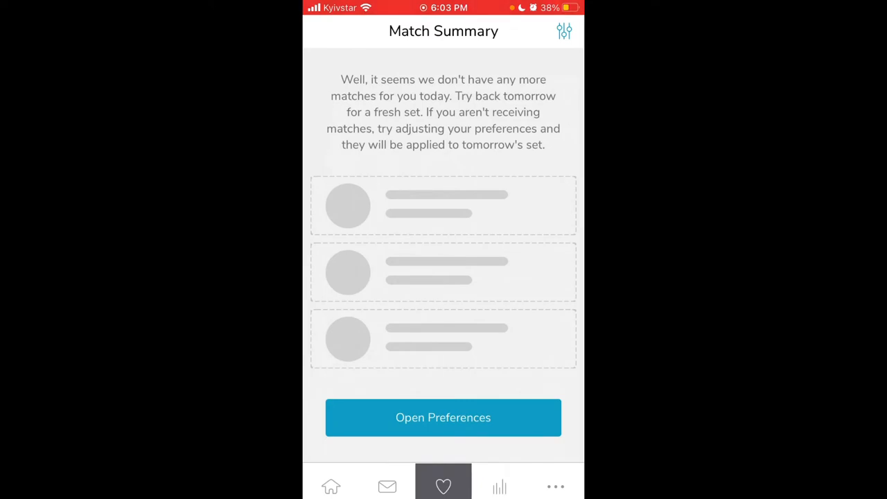
# Check the empty Activity page, glance at Discovery Preferences from the More menu, then open Profile Display Settings
pyautogui.click(499, 485)
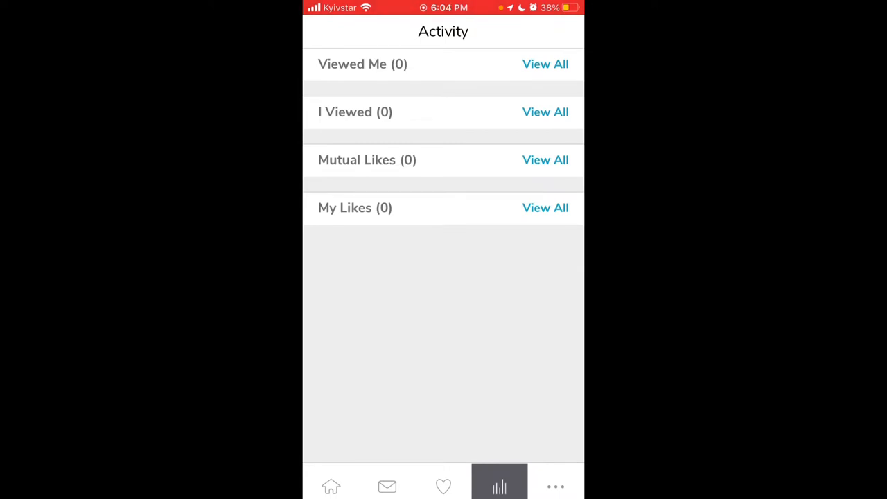
pyautogui.click(555, 485)
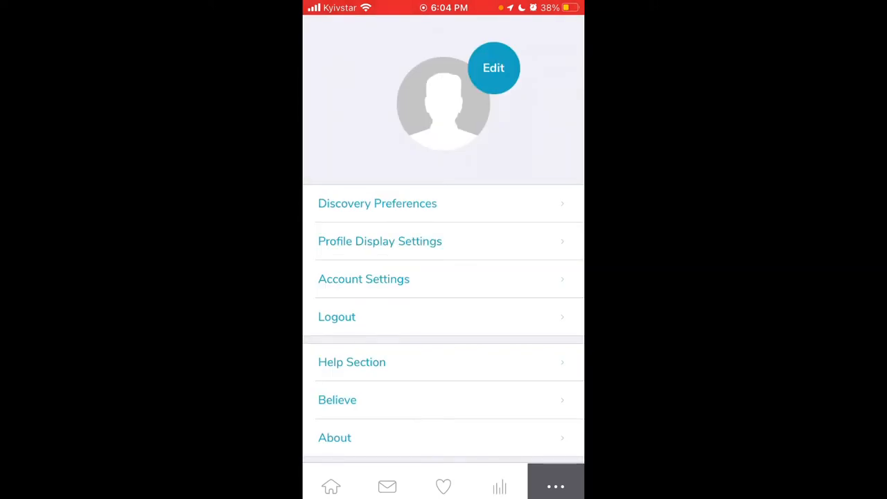
pyautogui.click(377, 203)
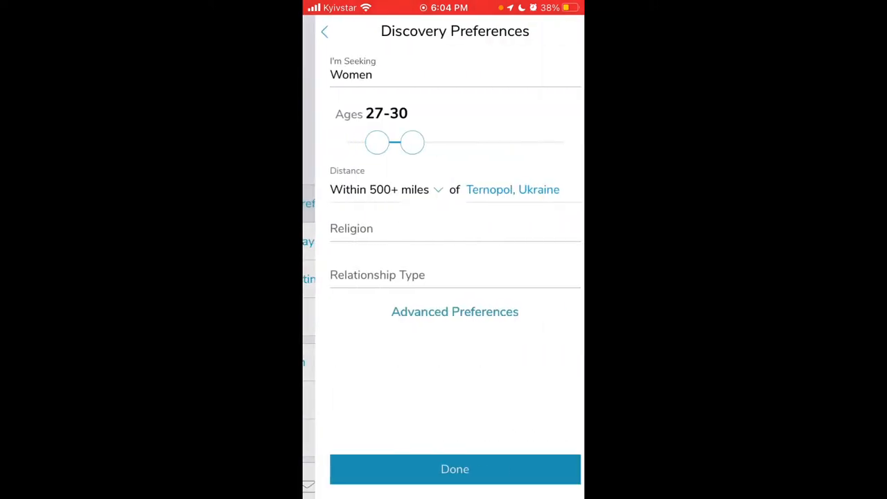
pyautogui.click(325, 30)
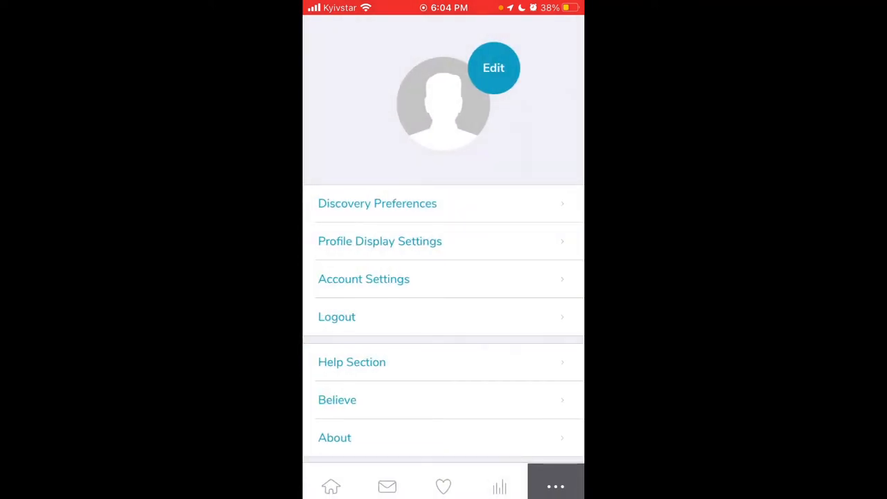
pyautogui.click(380, 241)
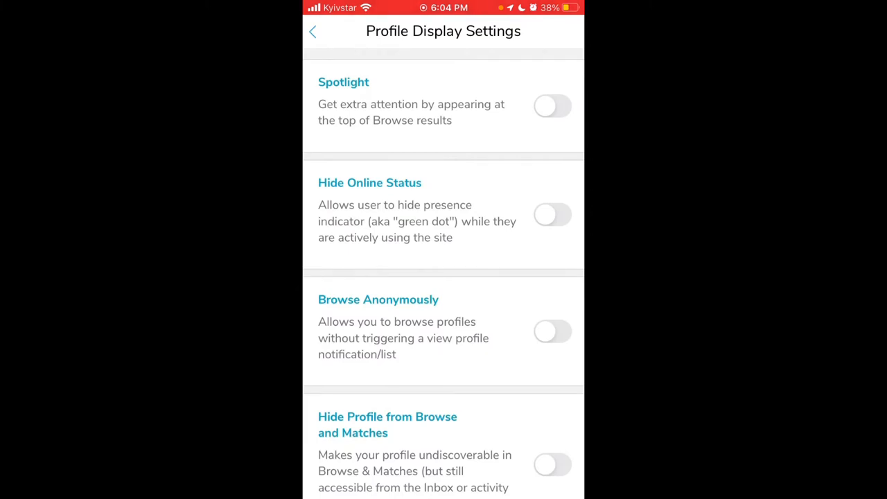
# View the Spotlight purchase plans, scroll the visibility options to Remove Profile, and return to the More menu
pyautogui.click(344, 82)
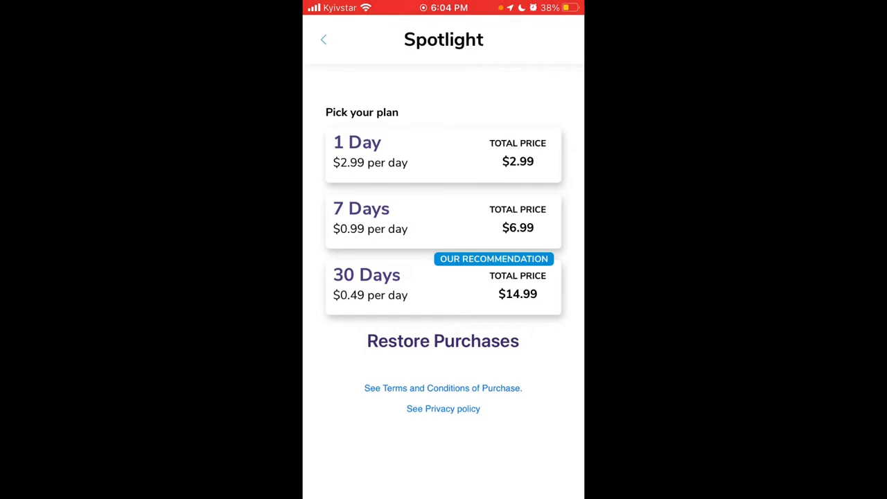
pyautogui.click(325, 39)
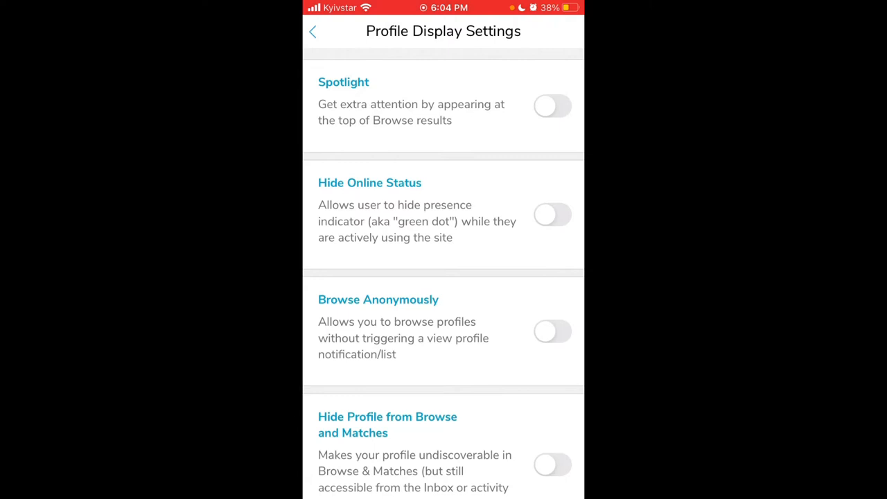
pyautogui.scroll(-3)
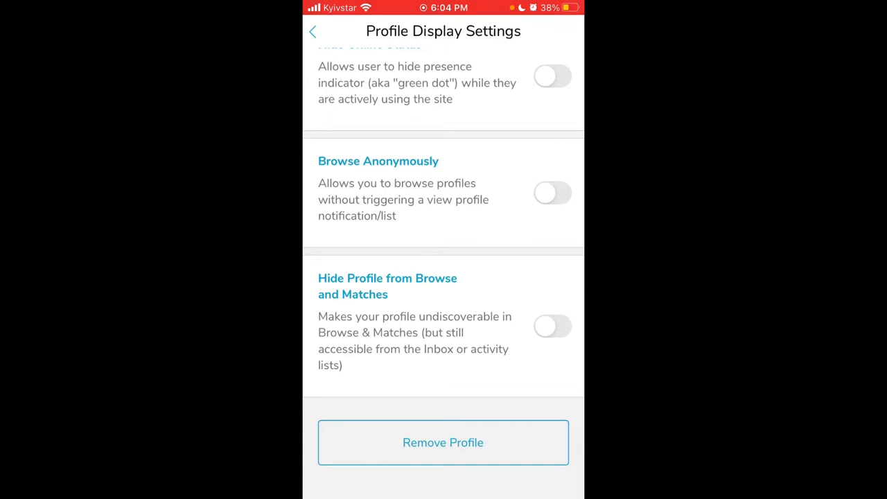
pyautogui.click(314, 30)
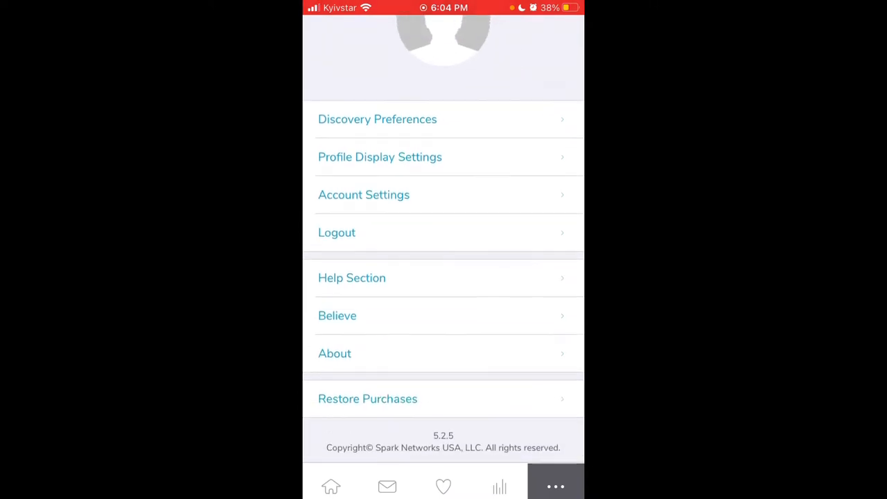
# Via Help Section > Contact Us, send 'Hello' in the support chat, retry it, and back out to the menu
pyautogui.click(352, 278)
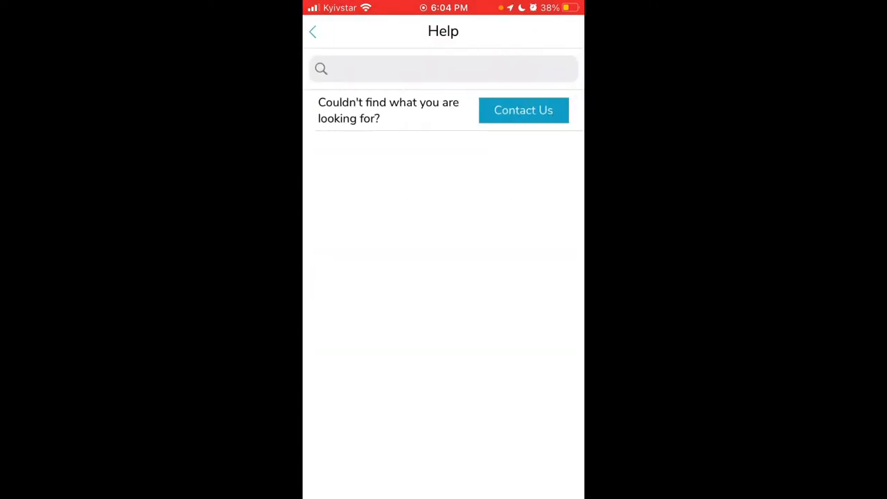
pyautogui.click(524, 111)
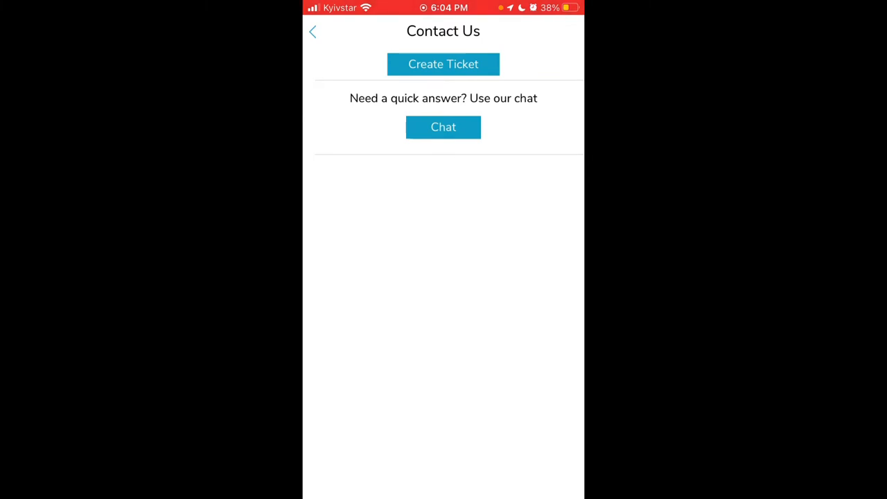
pyautogui.click(444, 128)
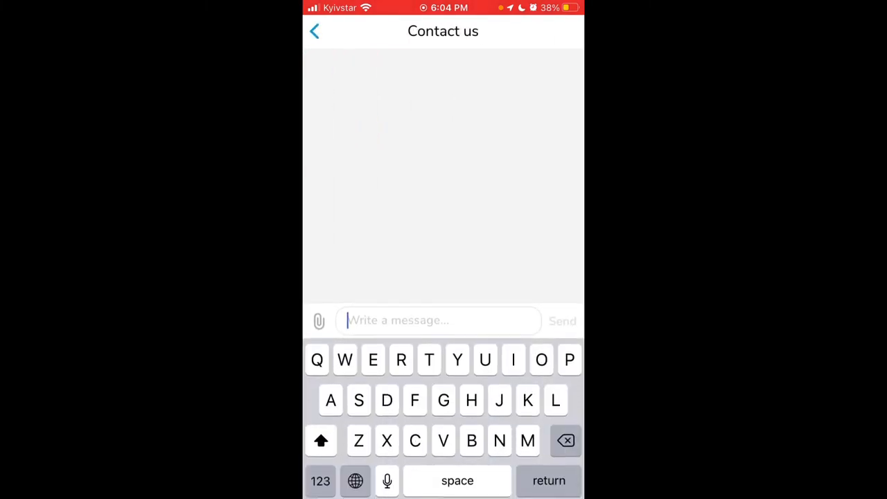
pyautogui.write('He')
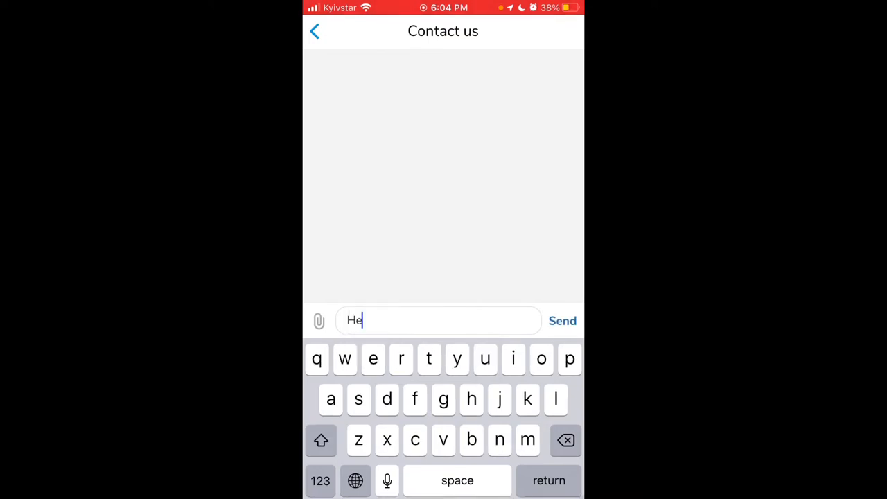
pyautogui.write('llop')
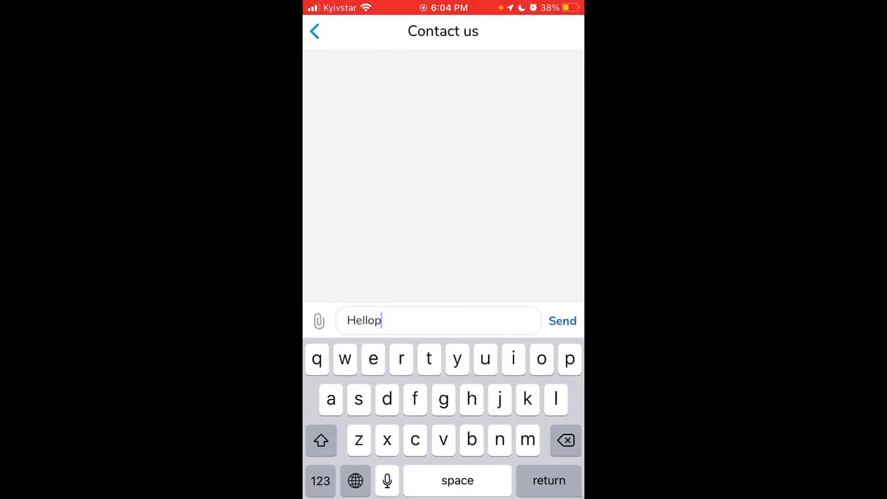
pyautogui.click(562, 321)
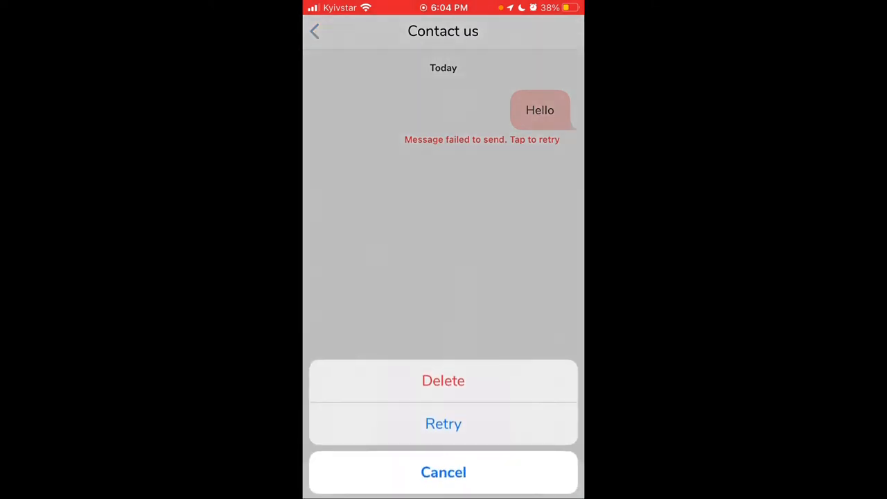
pyautogui.click(443, 471)
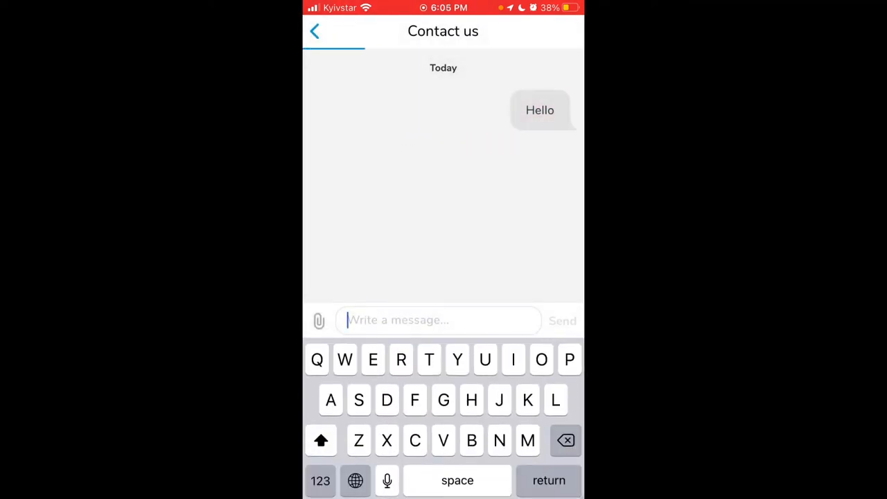
pyautogui.click(314, 31)
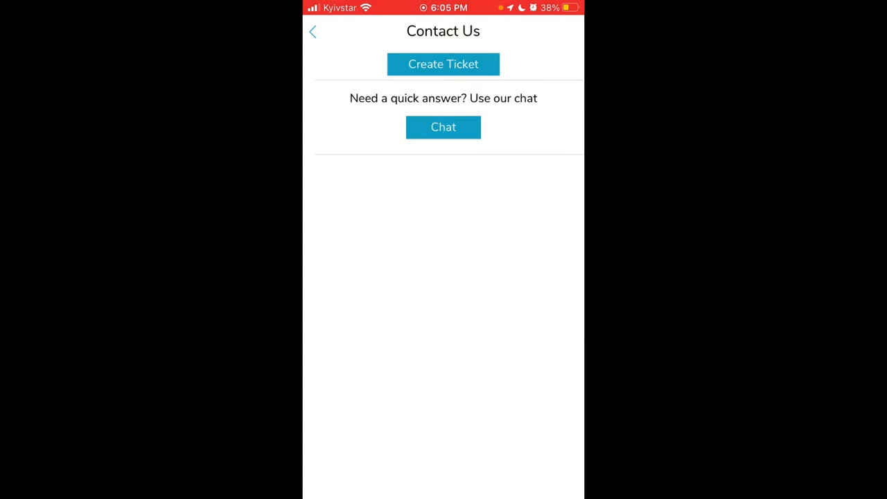
pyautogui.click(313, 31)
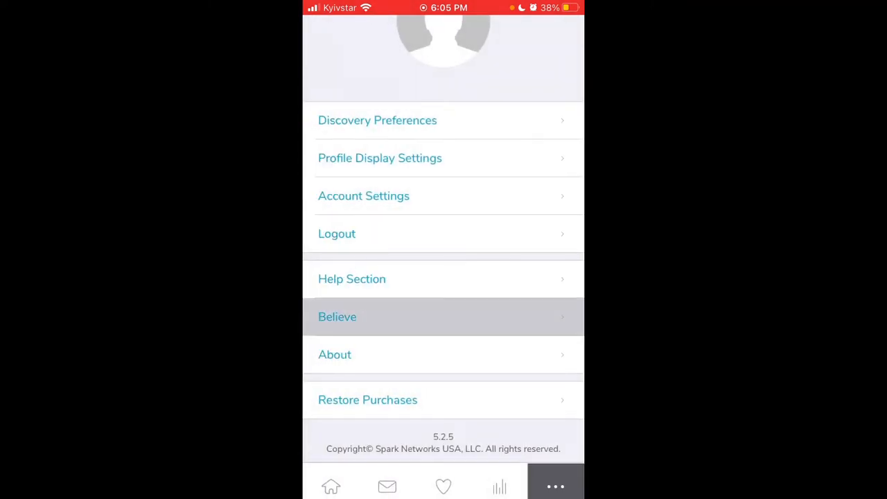
# Read the Believe magazine after accepting its cookies, then close it and return to Browse
pyautogui.click(339, 316)
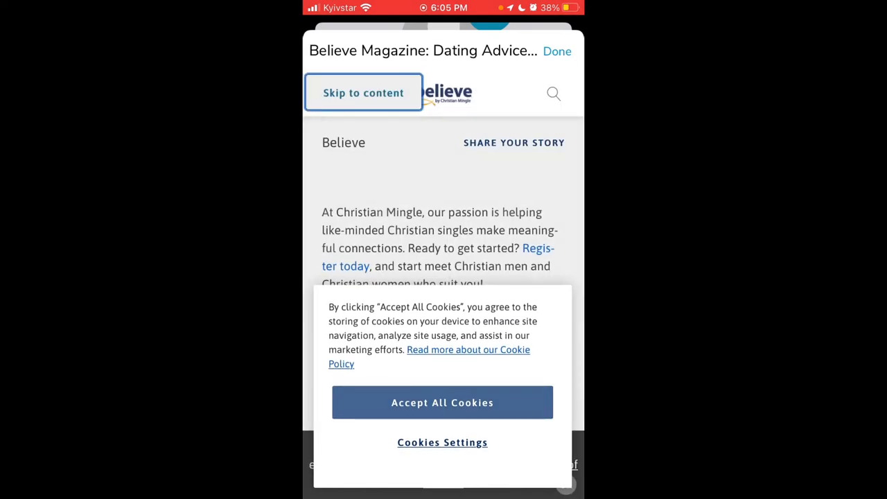
pyautogui.click(443, 402)
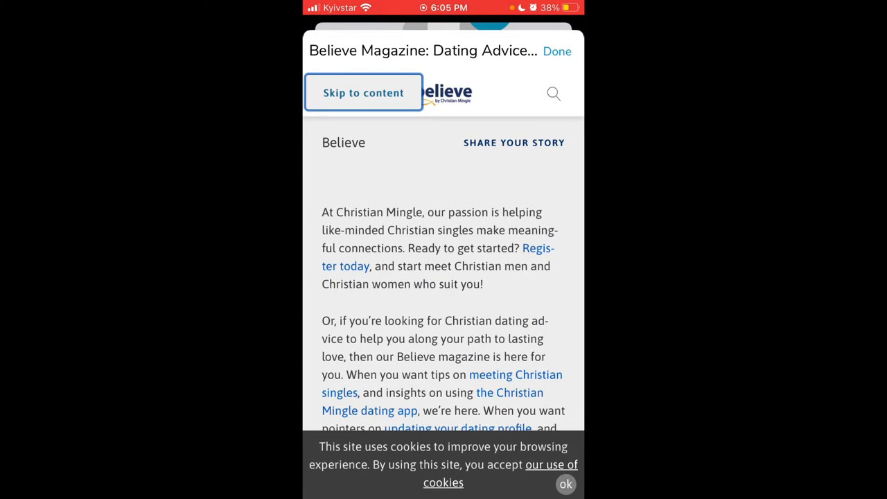
pyautogui.scroll(-3)
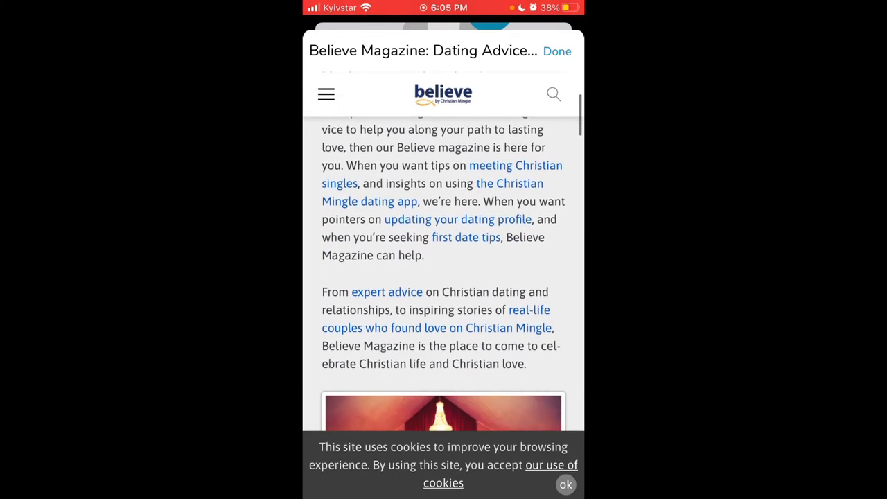
pyautogui.scroll(-3)
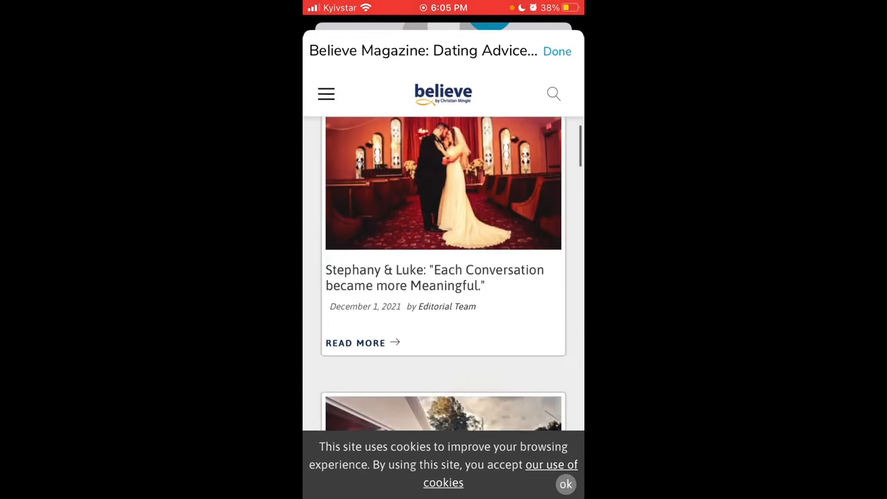
pyautogui.click(558, 50)
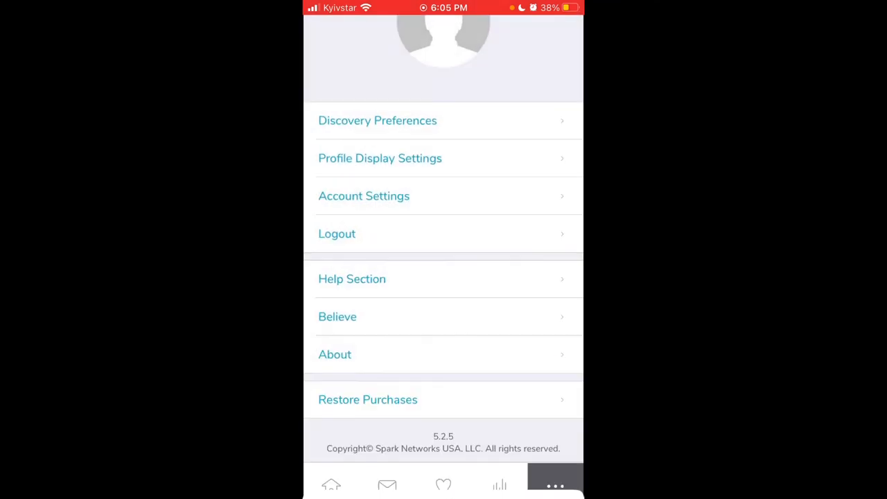
pyautogui.click(330, 485)
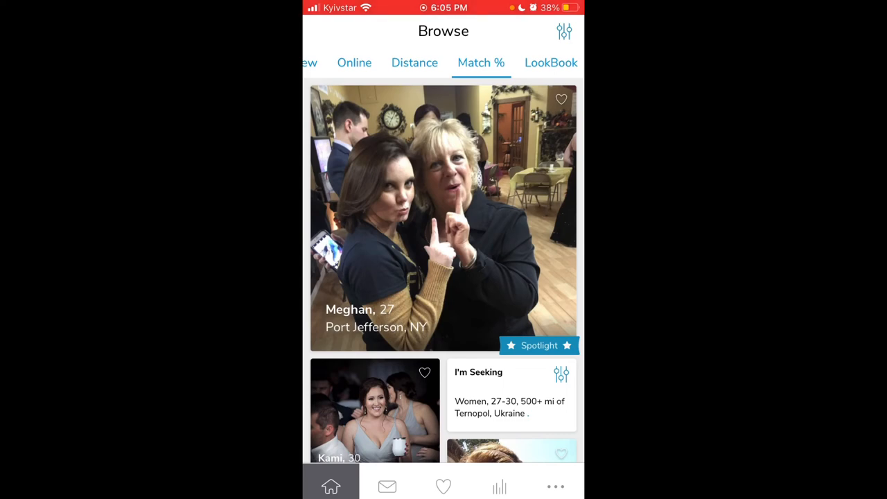
# Scroll through the Browse feed and briefly review Discovery Preferences again
pyautogui.scroll(-3)
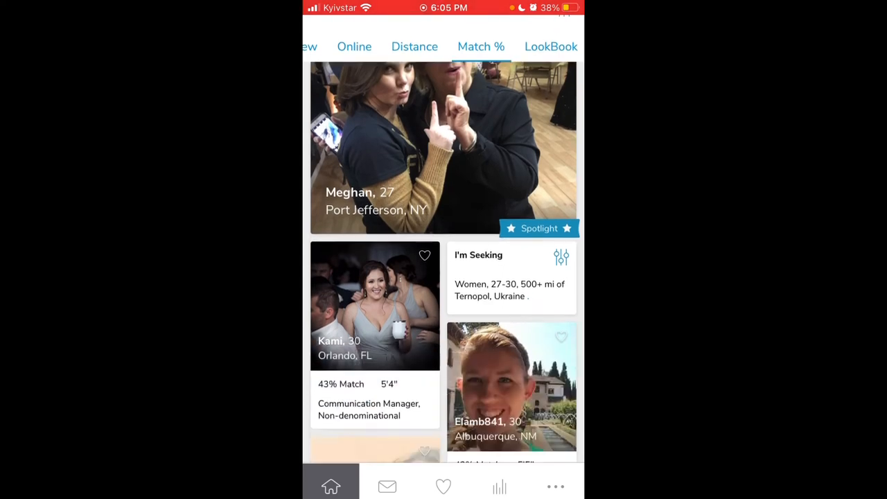
pyautogui.scroll(-3)
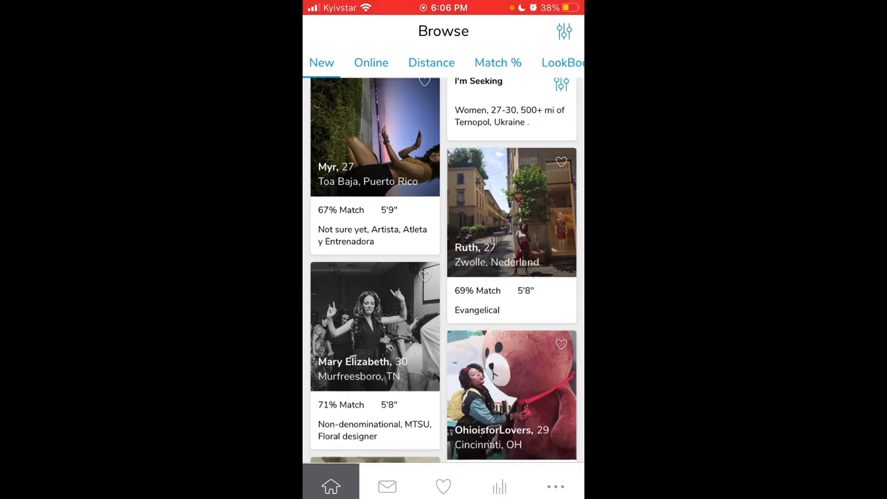
pyautogui.scroll(-3)
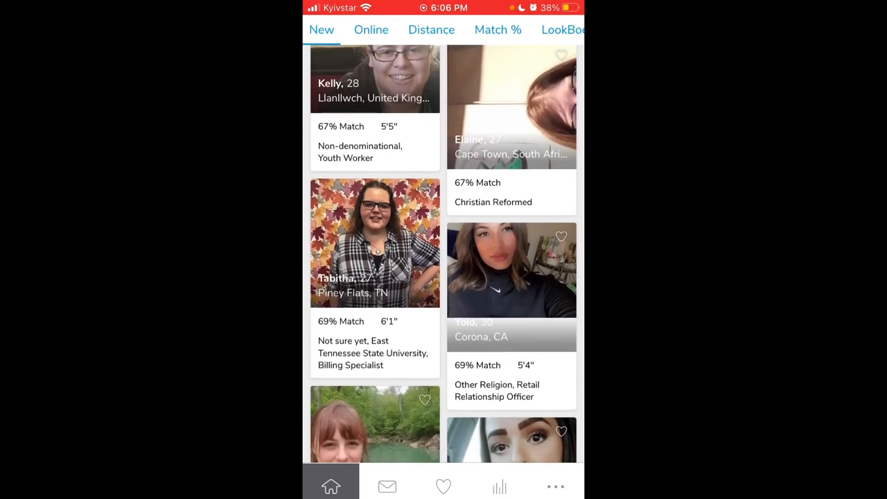
pyautogui.scroll(-3)
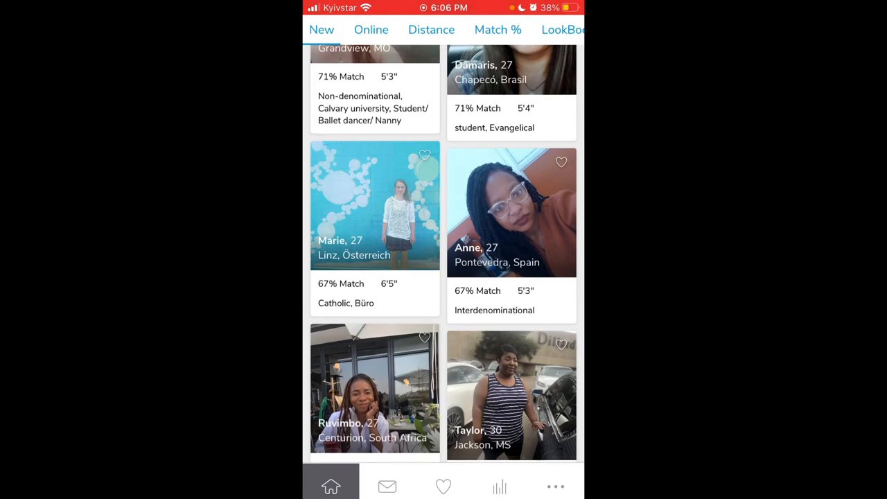
pyautogui.scroll(-3)
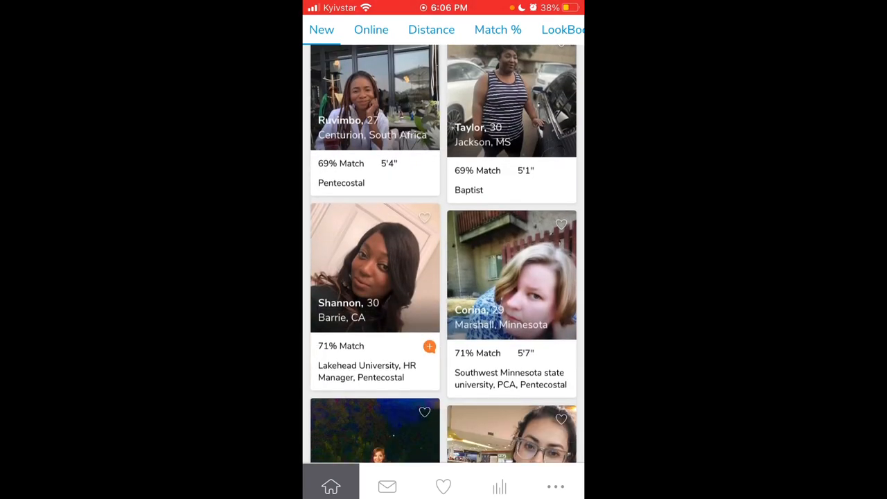
pyautogui.scroll(-3)
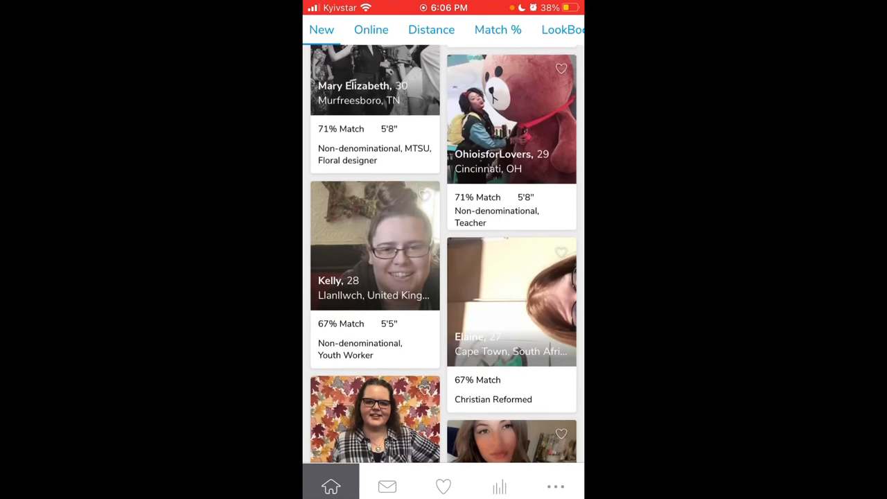
pyautogui.scroll(-3)
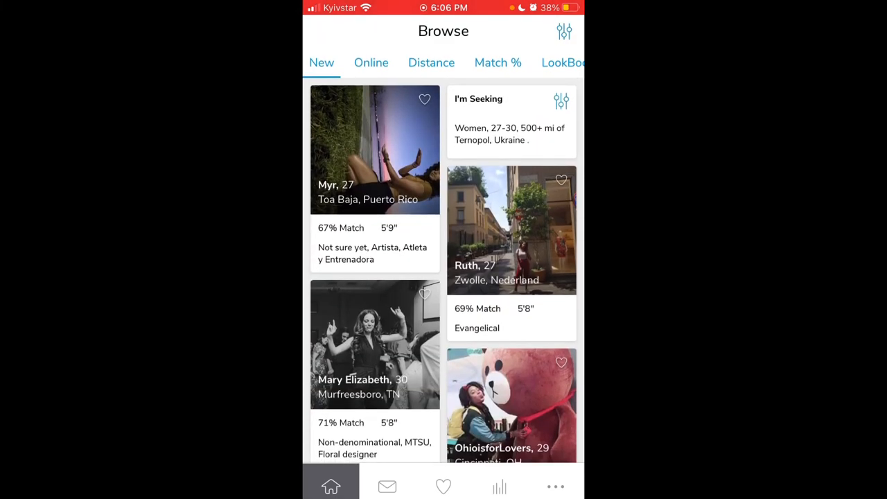
pyautogui.click(564, 31)
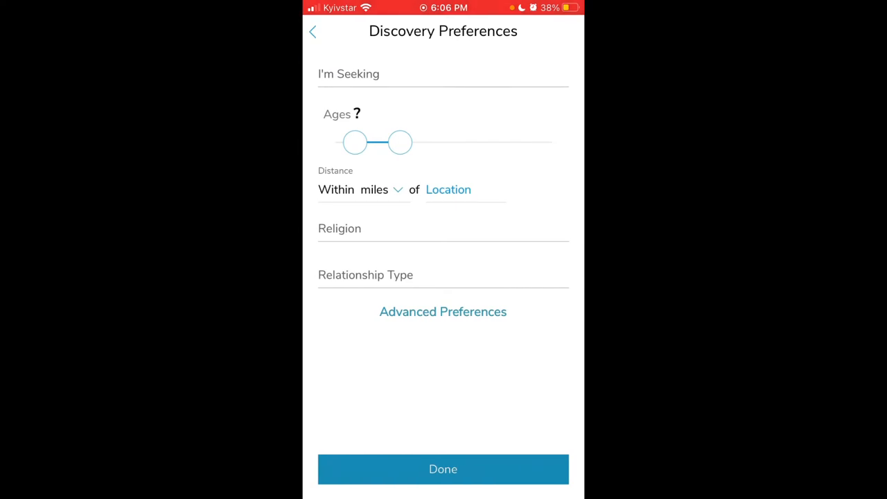
pyautogui.click(443, 469)
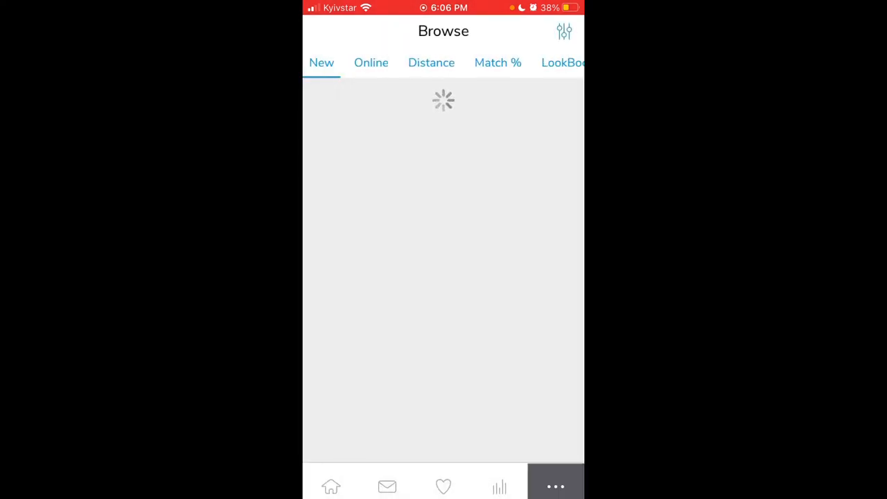
# From the ••• menu, bring up the 1-, 3- and 6-month premium subscription prices
pyautogui.click(554, 486)
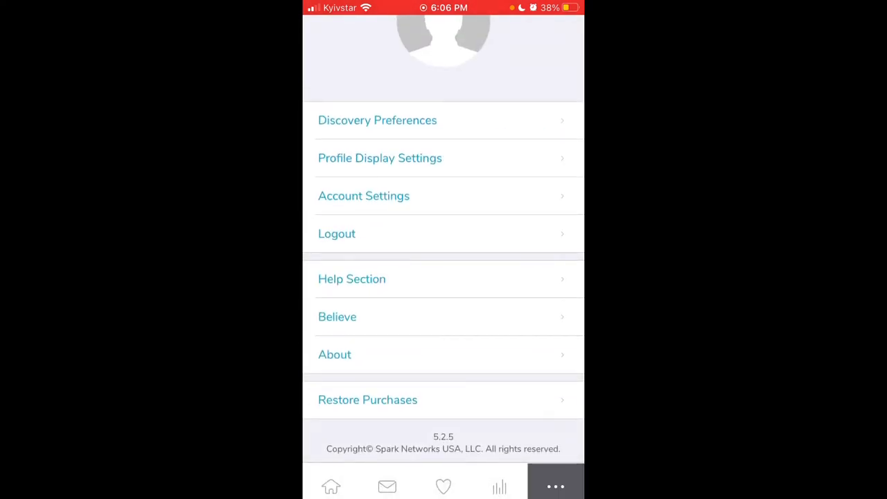
pyautogui.click(380, 158)
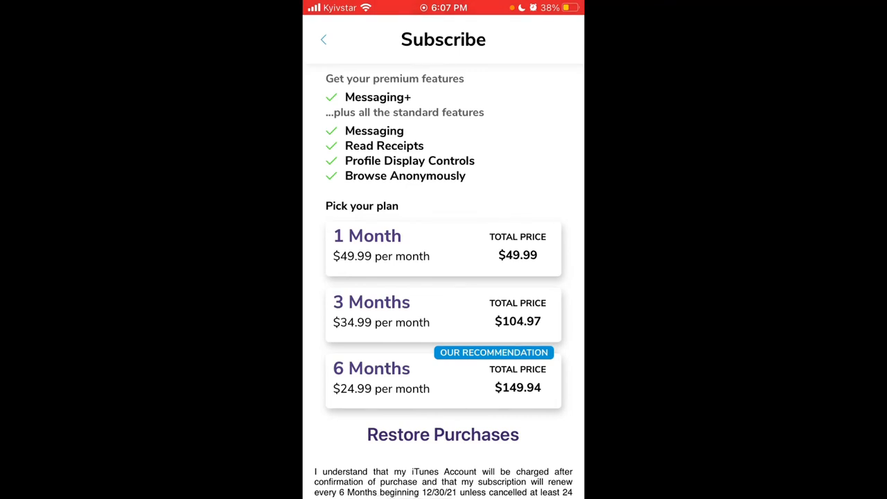
pyautogui.scroll(-3)
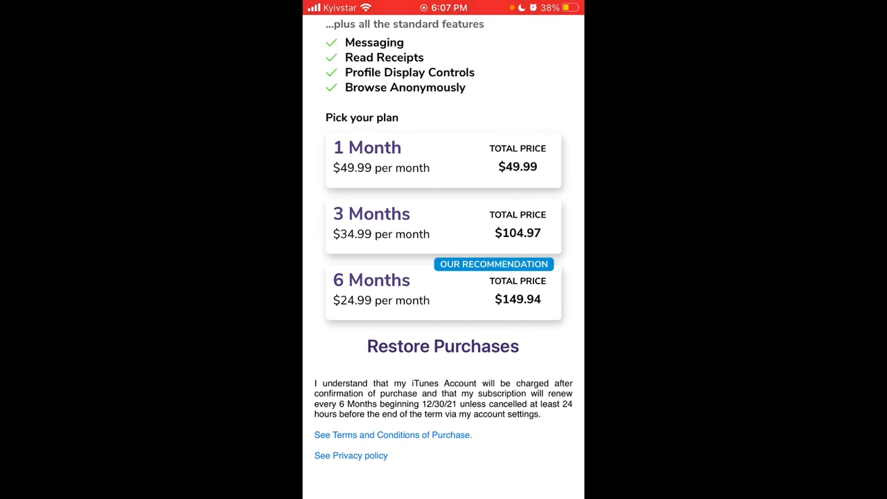
pyautogui.scroll(-3)
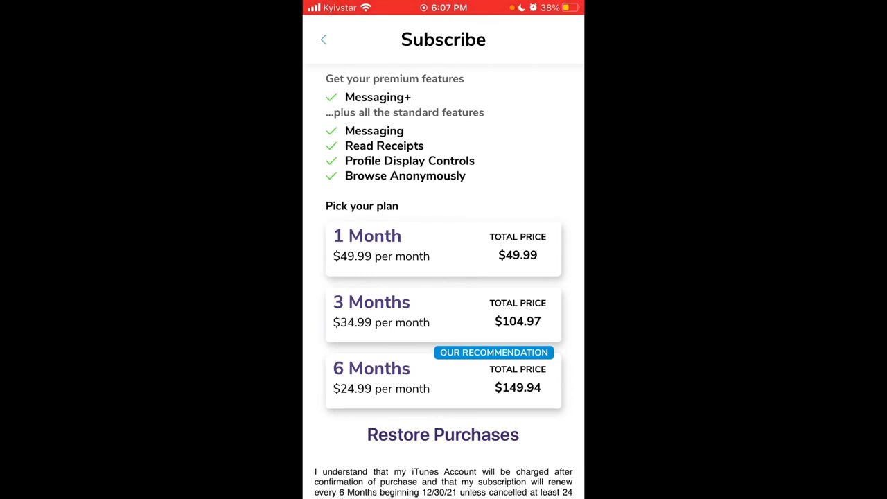
pyautogui.click(323, 39)
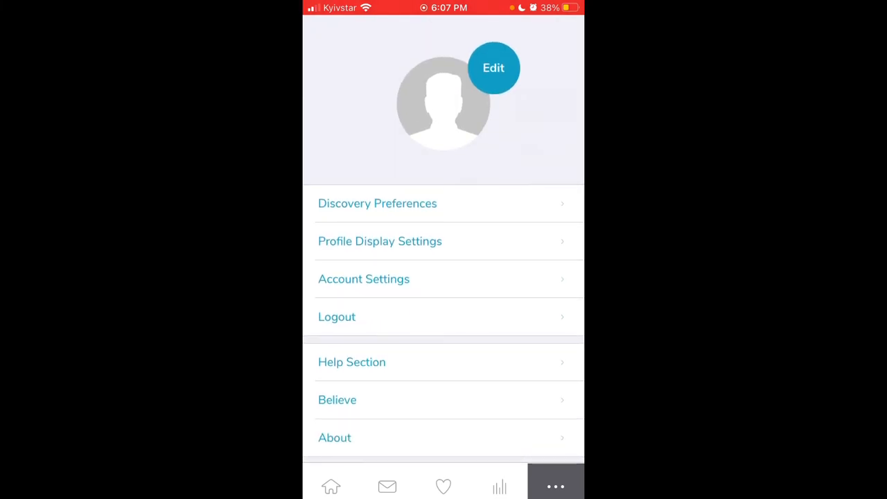
# Enter Edit Profile (10% complete) and scroll through photos, display name, height, religion, education to discovery preferences
pyautogui.click(493, 66)
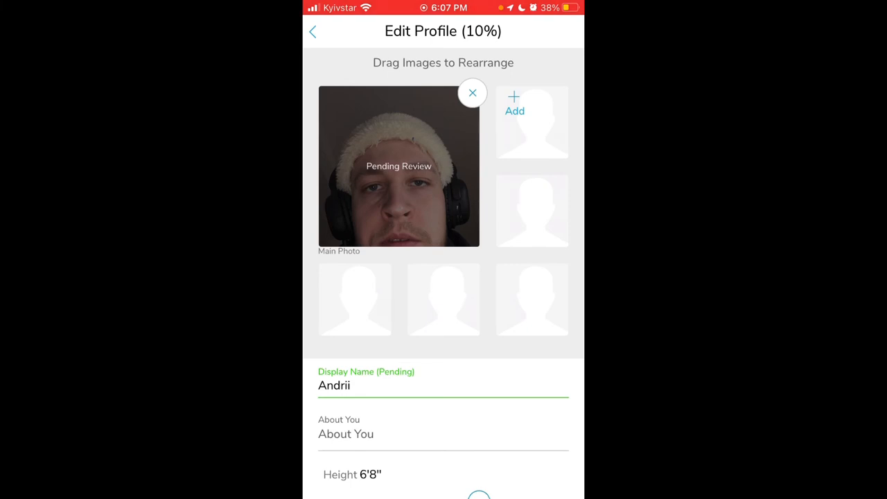
pyautogui.scroll(-3)
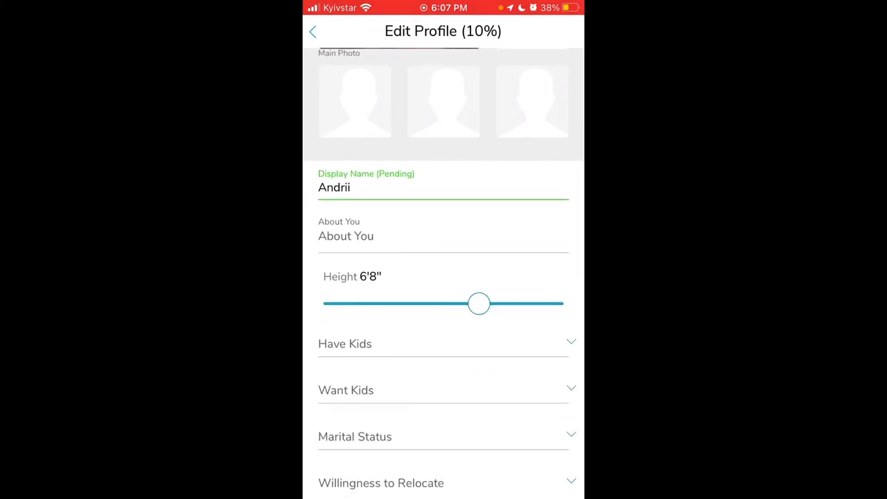
pyautogui.scroll(-3)
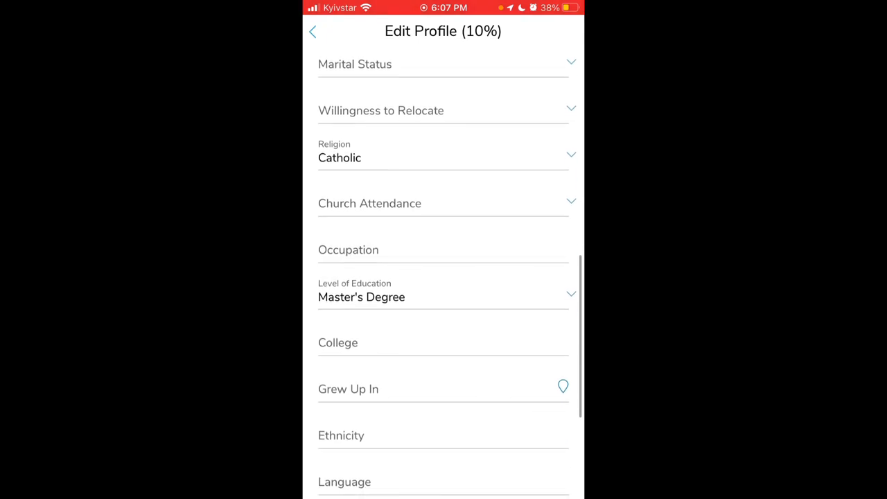
pyautogui.scroll(-3)
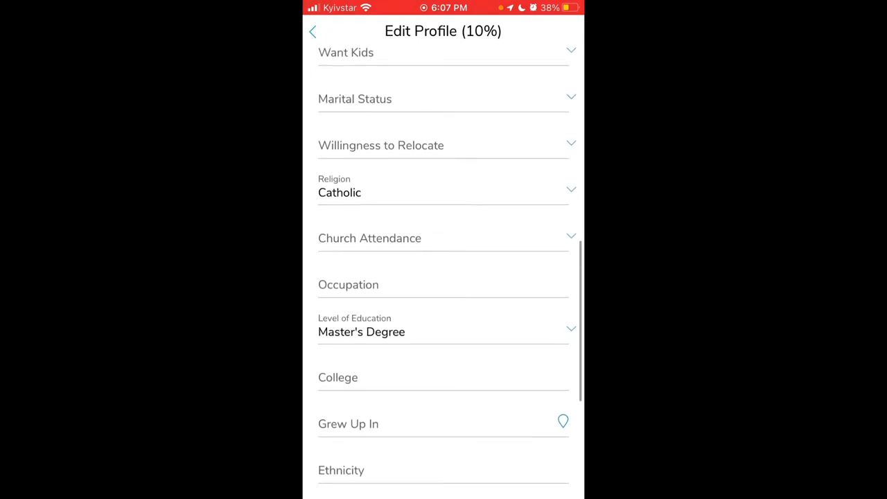
pyautogui.scroll(-3)
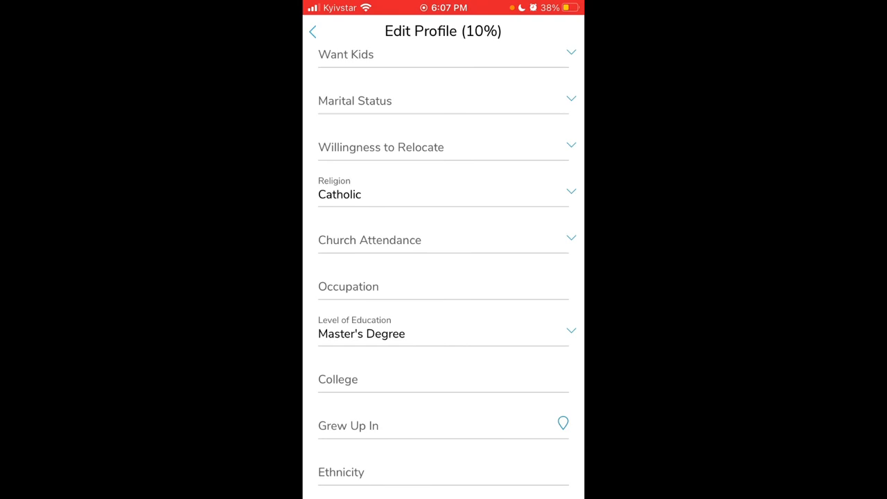
pyautogui.scroll(-3)
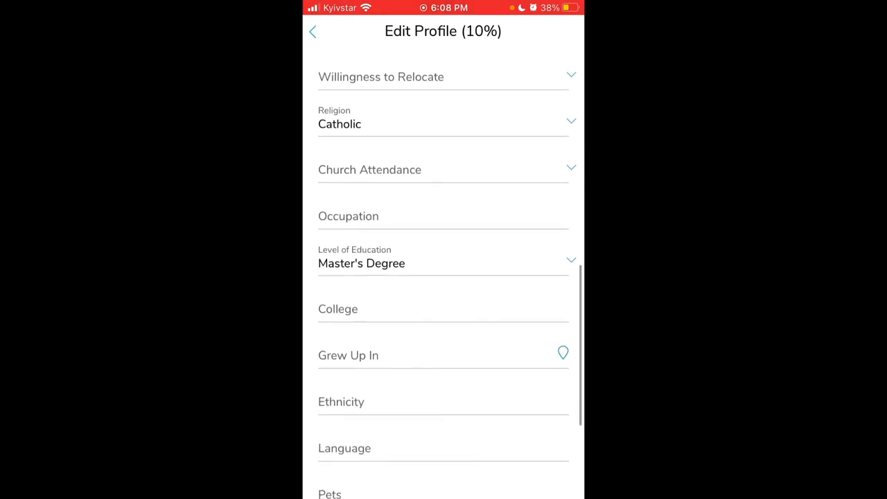
pyautogui.scroll(-3)
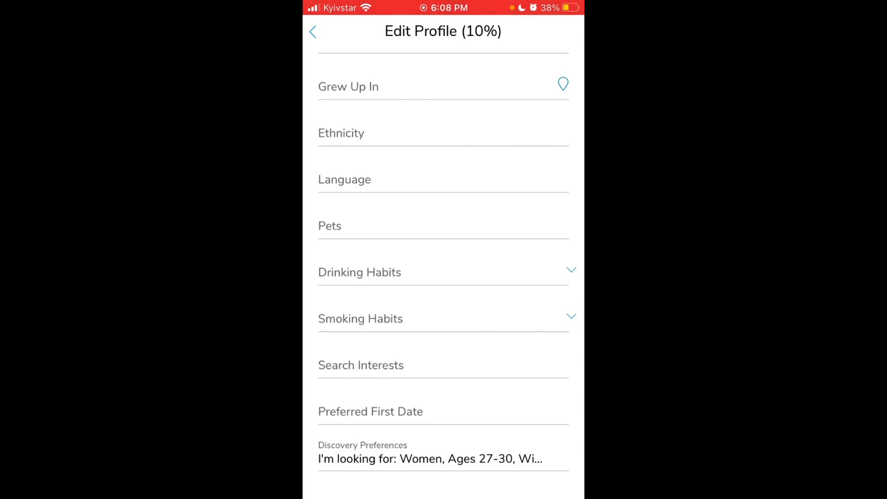
pyautogui.scroll(3)
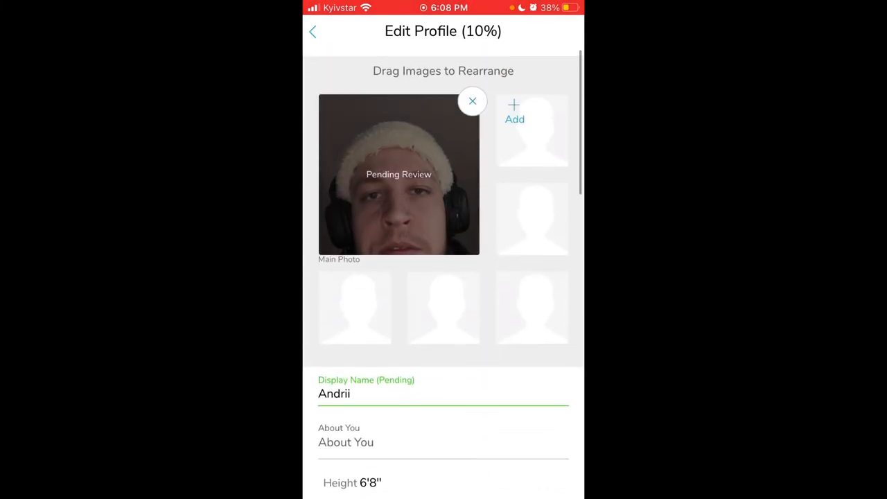
pyautogui.scroll(-3)
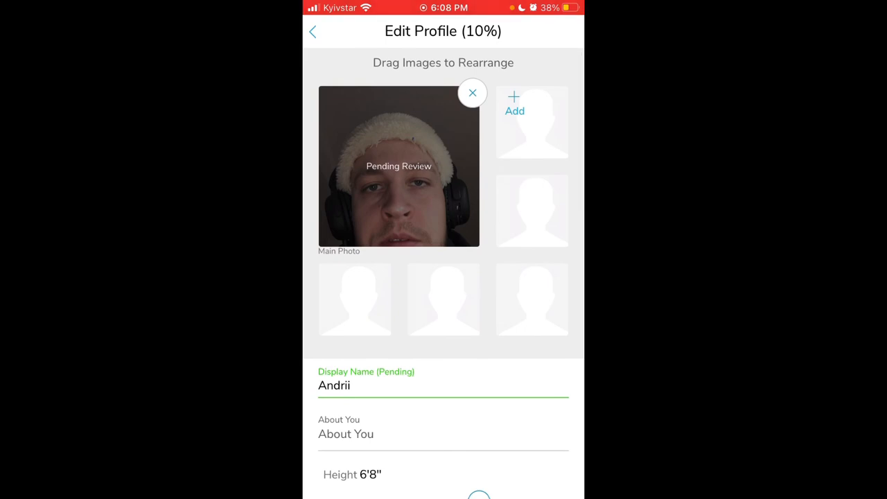
pyautogui.scroll(-3)
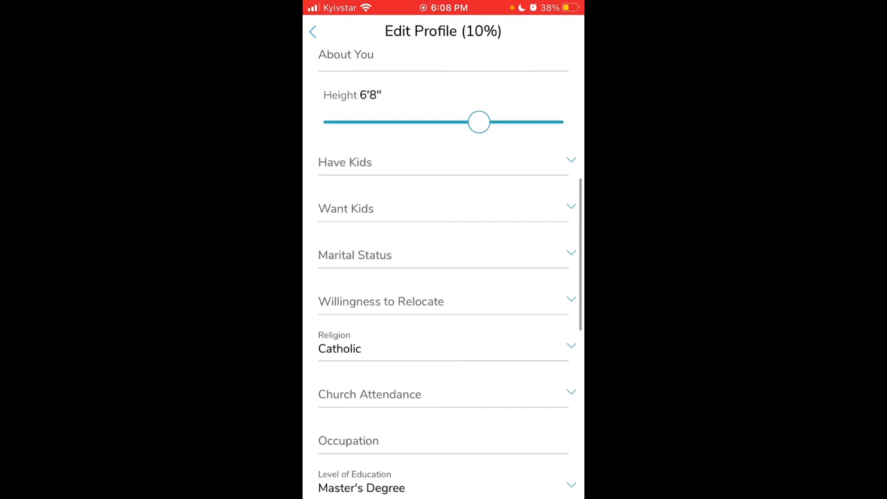
pyautogui.scroll(-3)
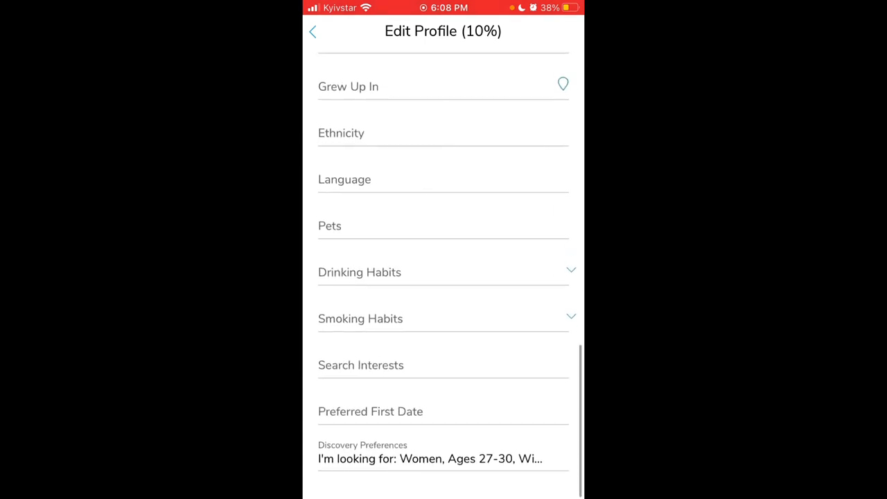